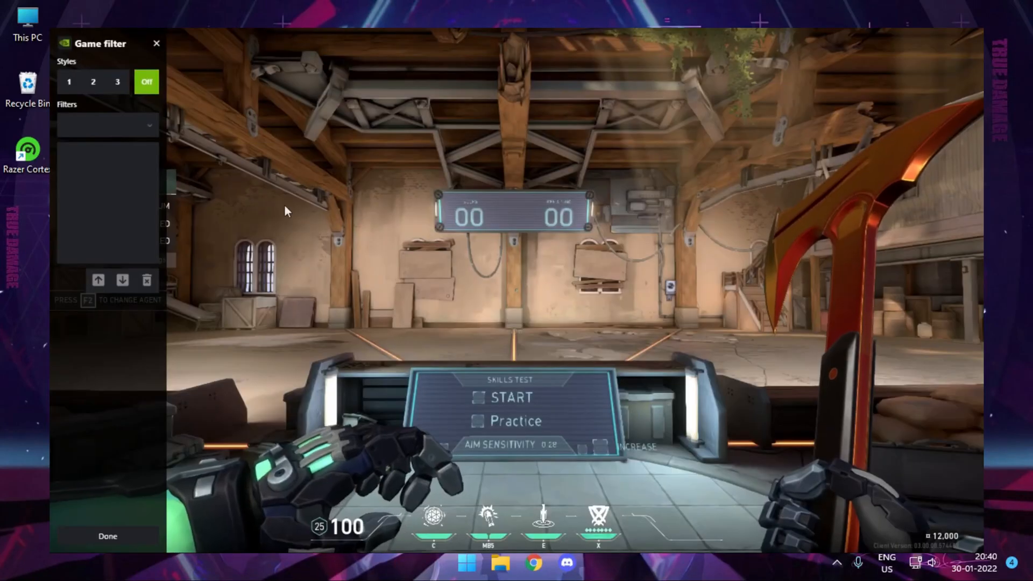
# Step: Review saved filter Style 1 and empty Style 2, then close the game filter overlay
pyautogui.click(69, 81)
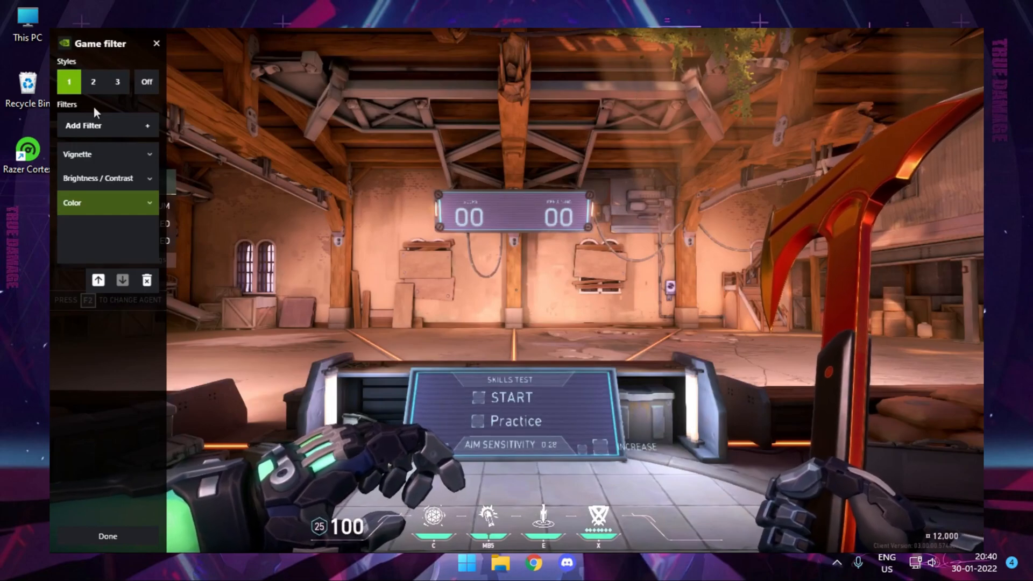
pyautogui.click(92, 81)
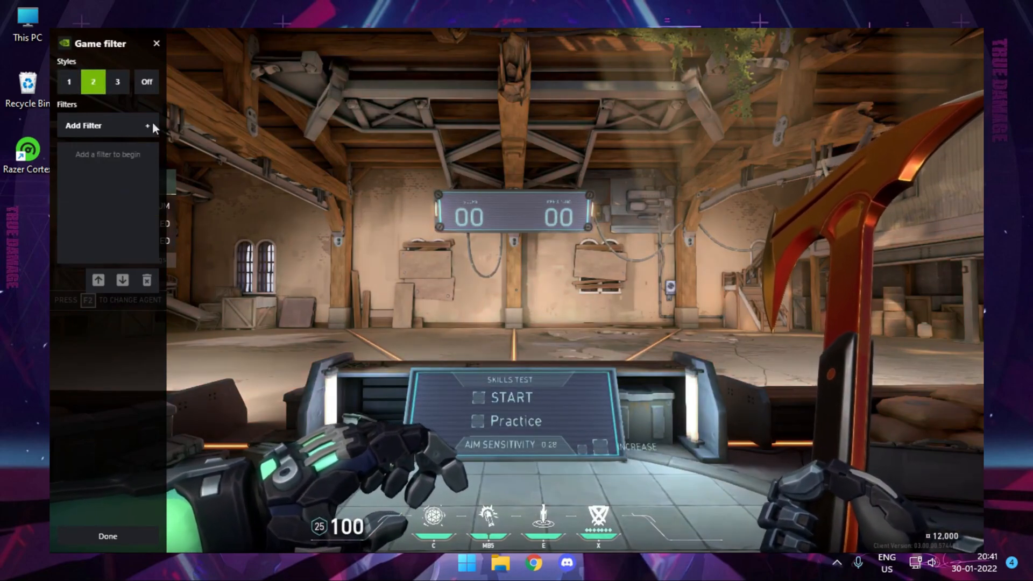
pyautogui.click(108, 125)
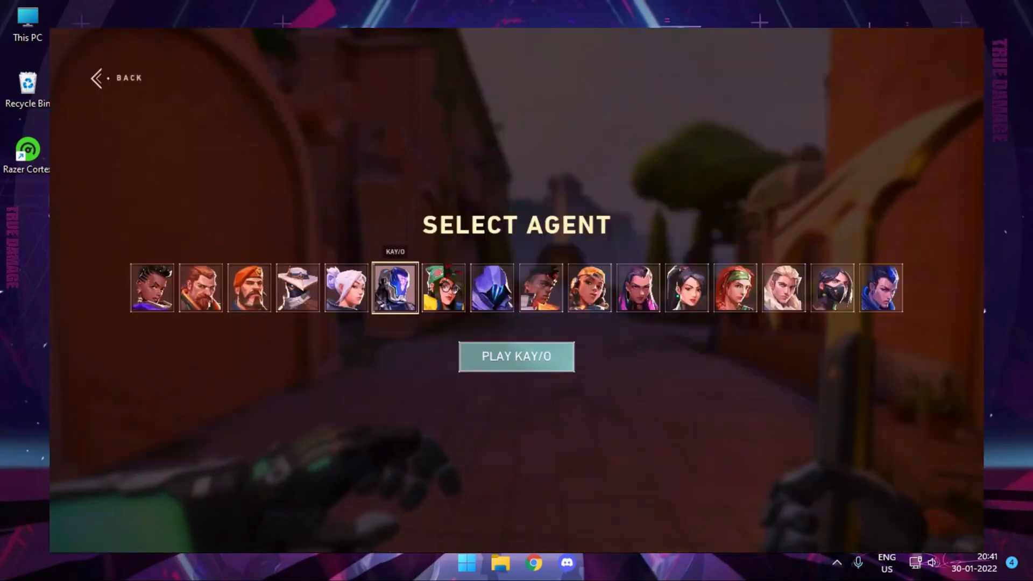
# Step: Back out of Valorant's Select Agent screen
pyautogui.click(517, 356)
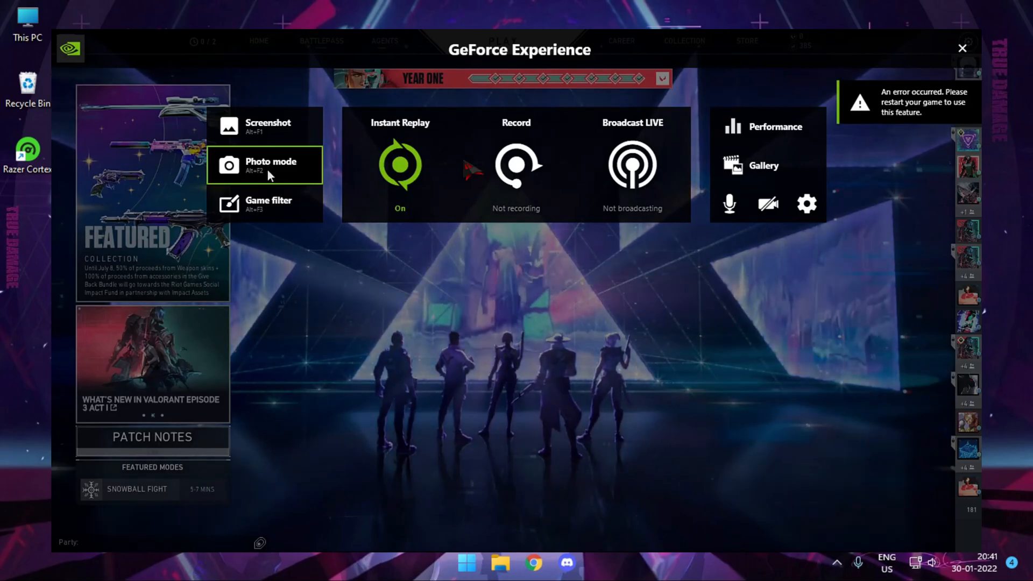
pyautogui.moveTo(265, 203)
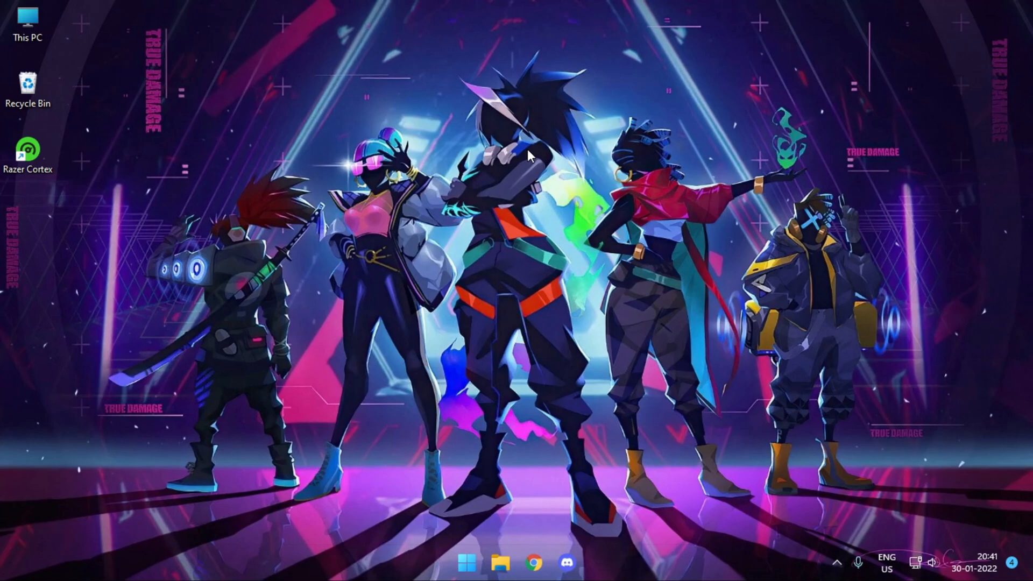
pyautogui.moveTo(337, 177)
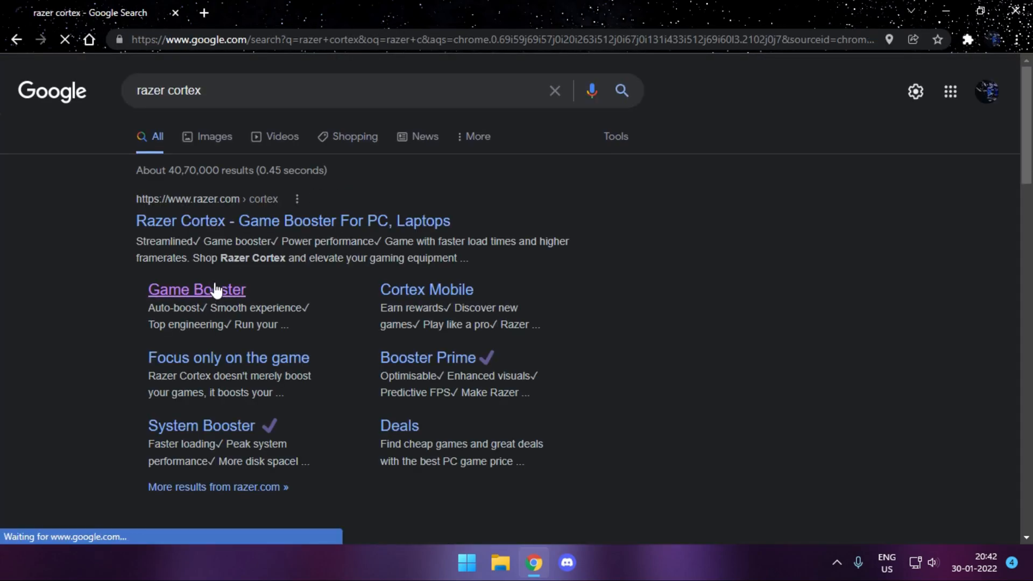
pyautogui.click(197, 289)
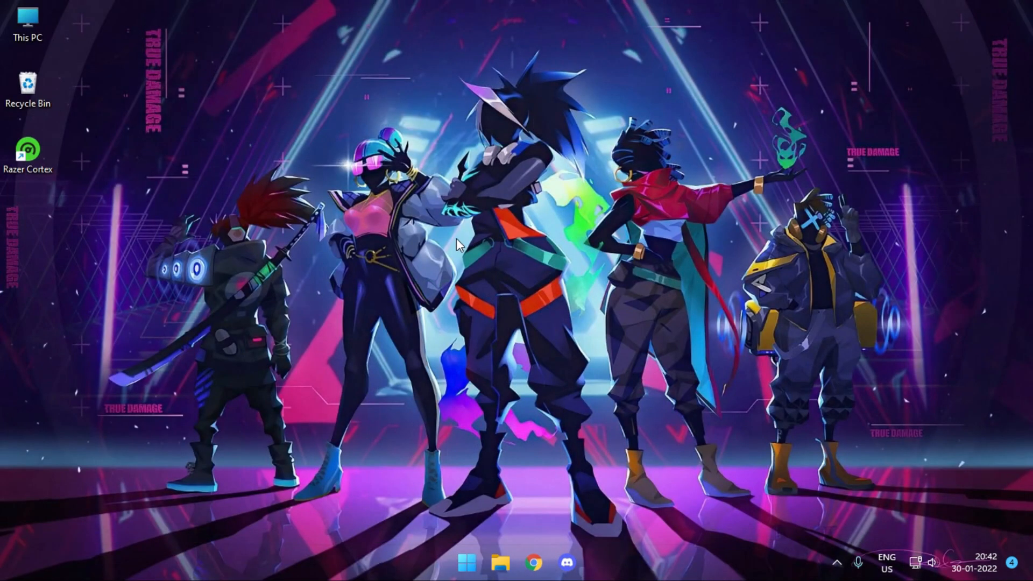
pyautogui.moveTo(452, 249)
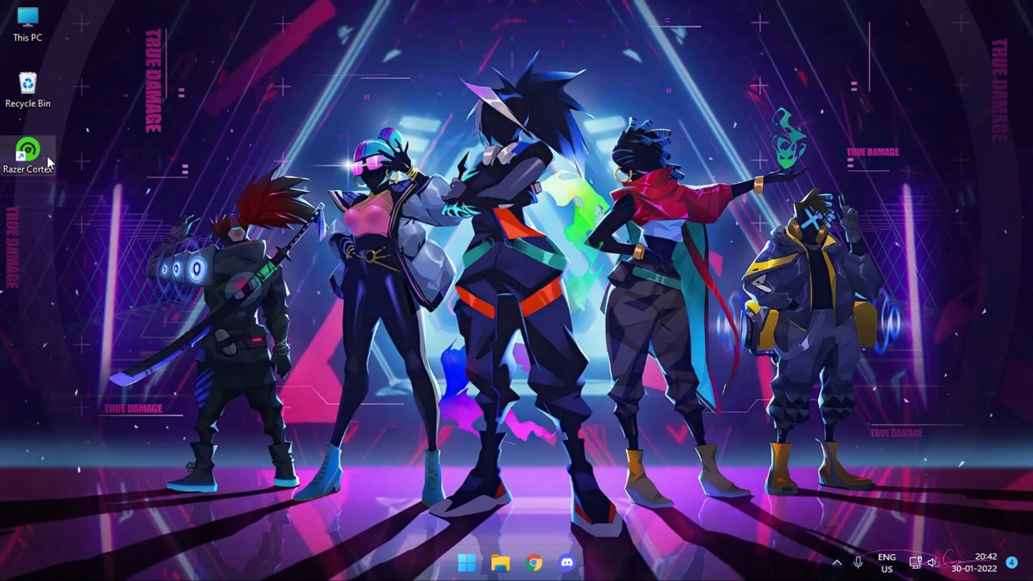
# Step: Launch Razer Cortex from the desktop and view Booster Prime's supported games
pyautogui.doubleClick(30, 149)
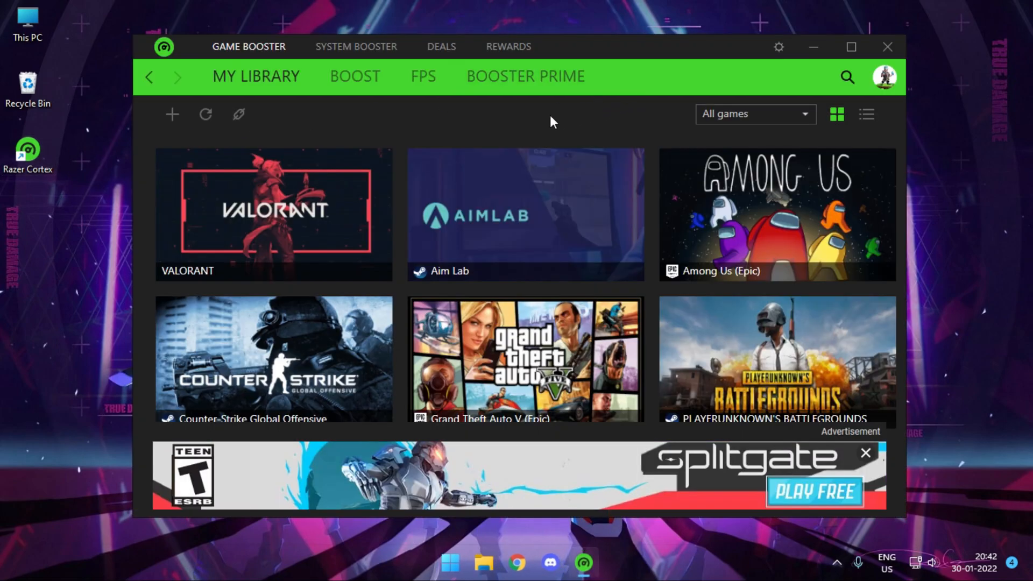
pyautogui.click(525, 76)
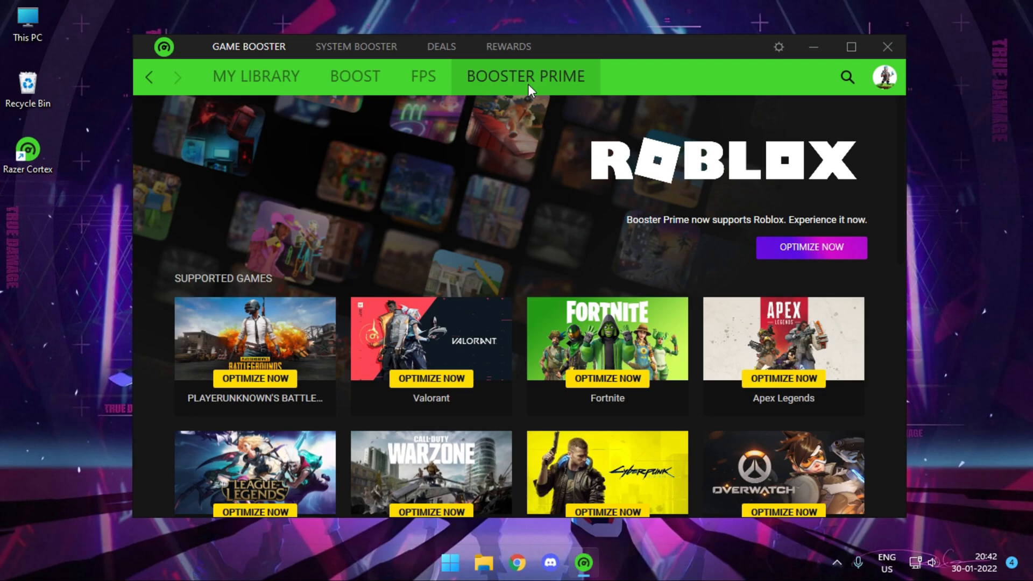
pyautogui.moveTo(379, 381)
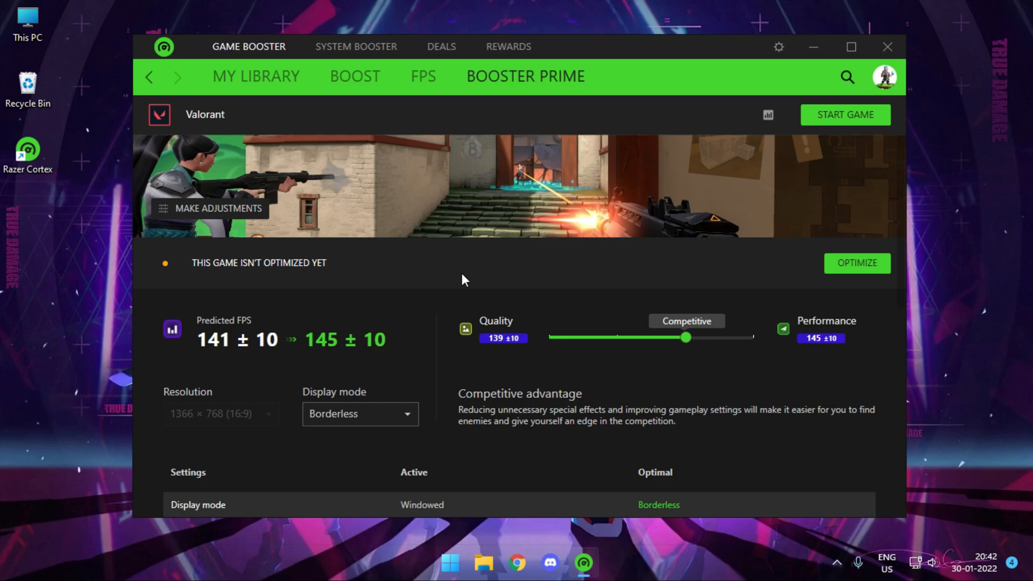
pyautogui.moveTo(498, 269)
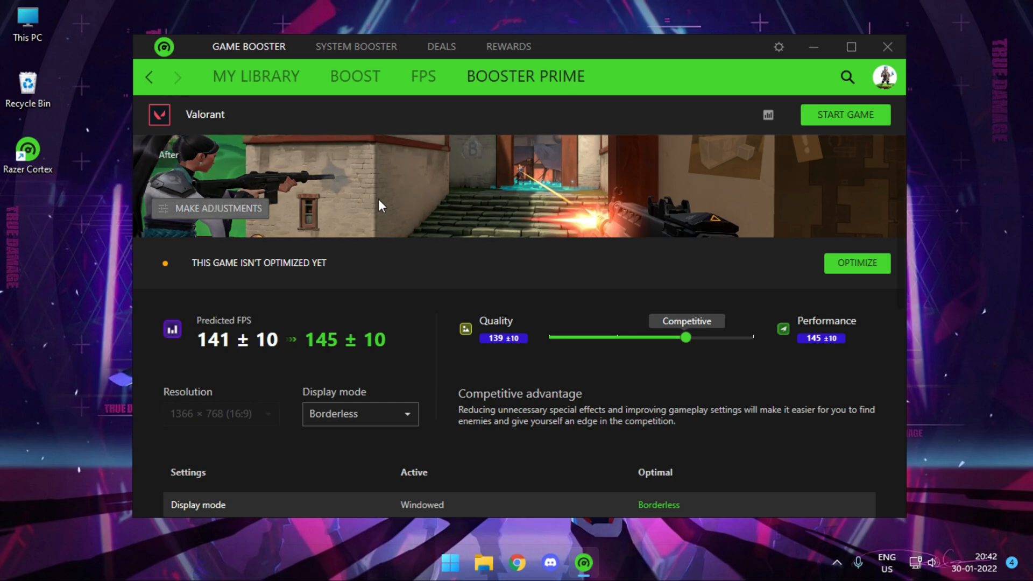
pyautogui.moveTo(235, 209)
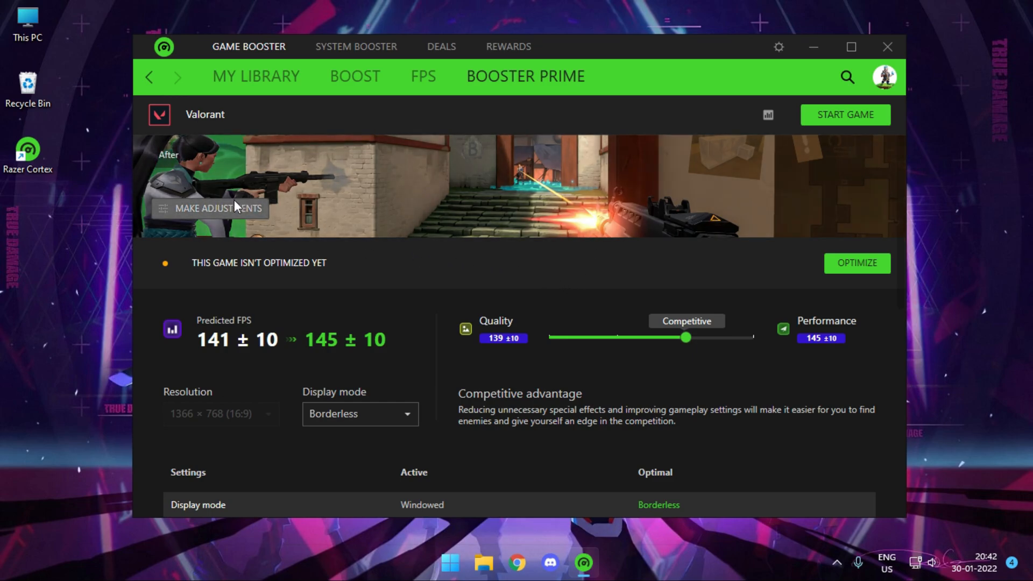
# Step: Open Valorant's color adjustments and try a higher hue, then return hue to 0
pyautogui.click(217, 209)
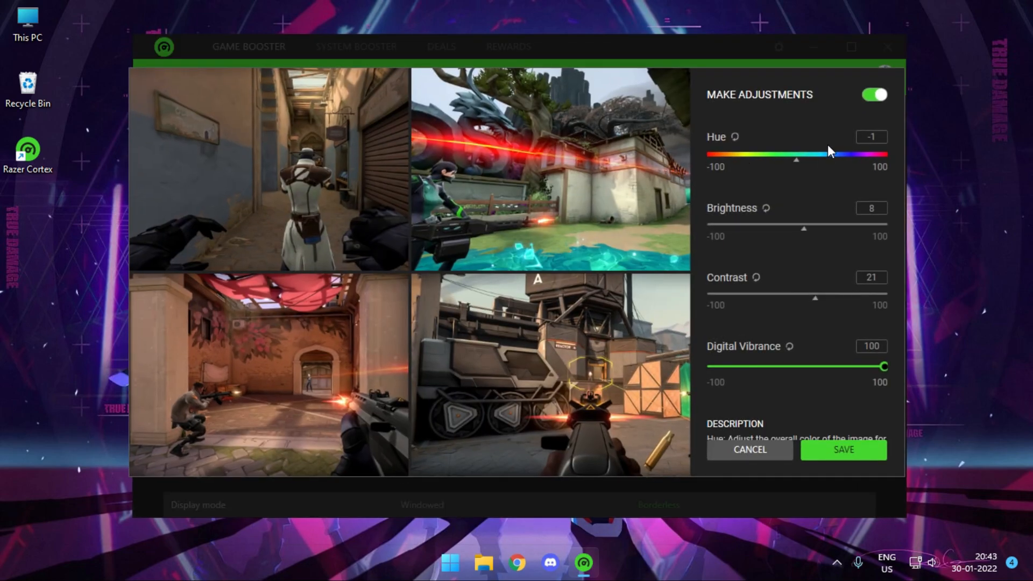
pyautogui.moveTo(775, 160); pyautogui.dragTo(810, 161)
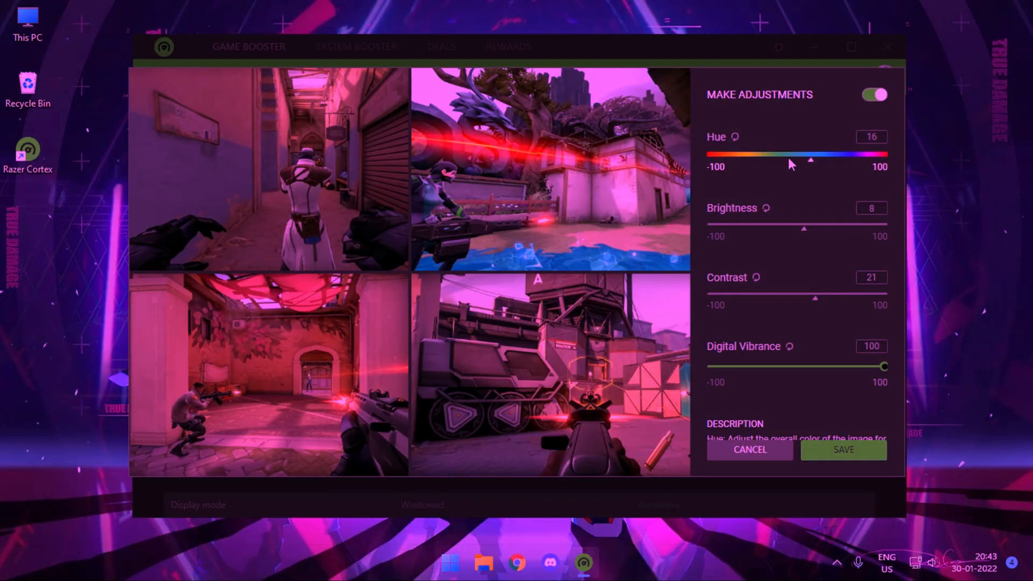
pyautogui.moveTo(809, 158); pyautogui.dragTo(794, 158)
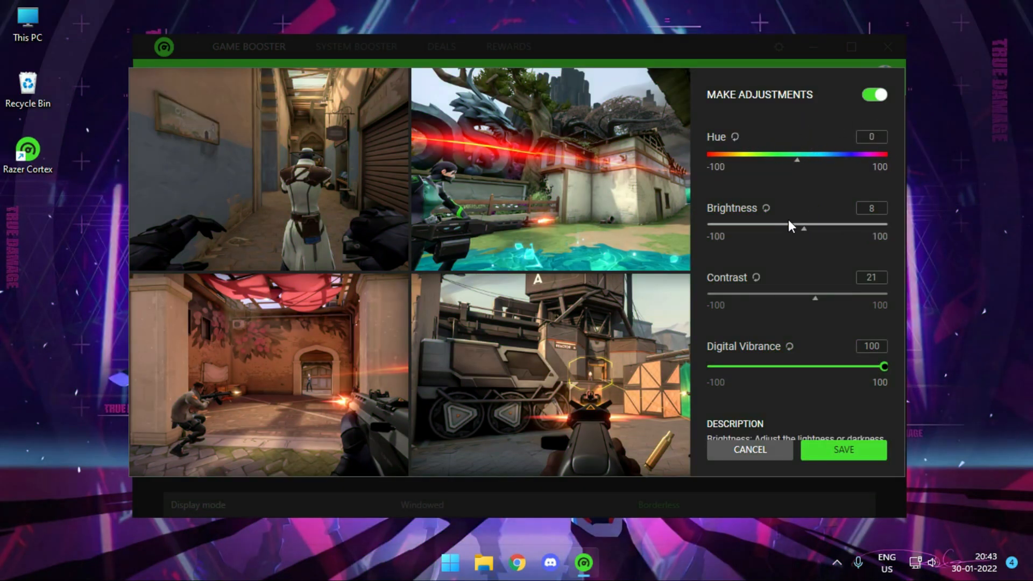
pyautogui.moveTo(823, 274)
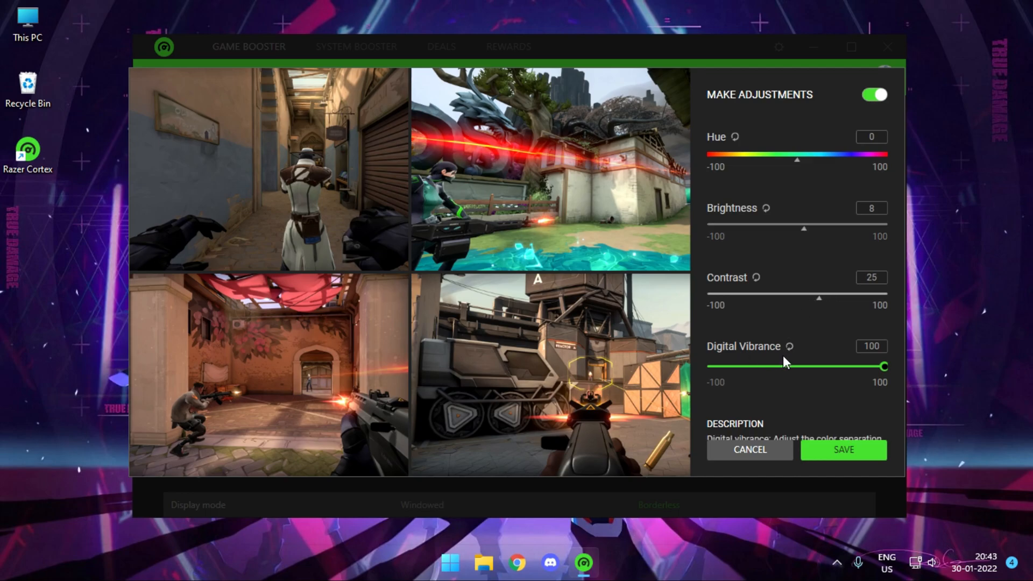
# Step: Set digital vibrance to 88 with brightness 8 and contrast 25, and save
pyautogui.moveTo(883, 367); pyautogui.dragTo(807, 366)
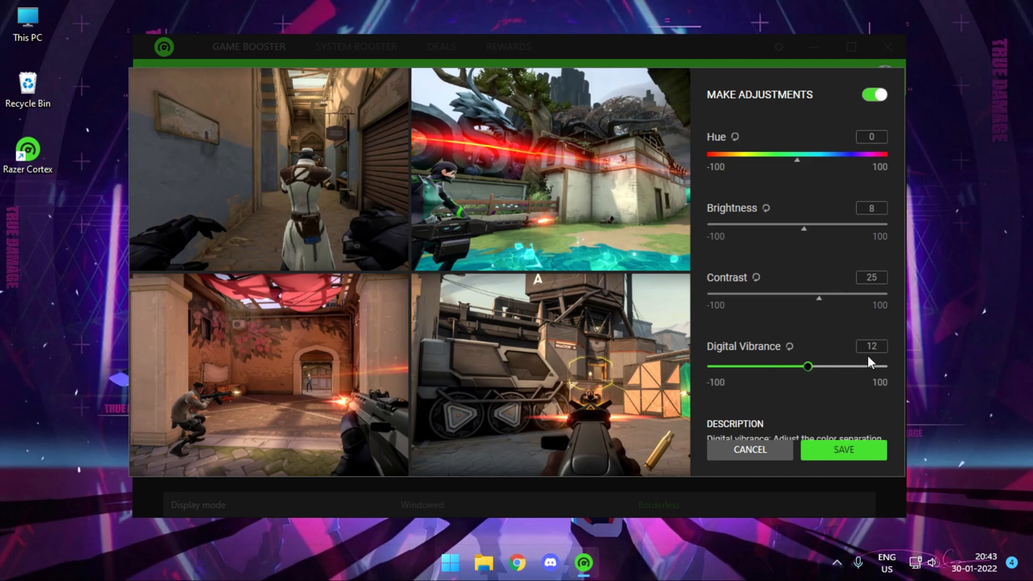
pyautogui.moveTo(807, 366); pyautogui.dragTo(796, 366)
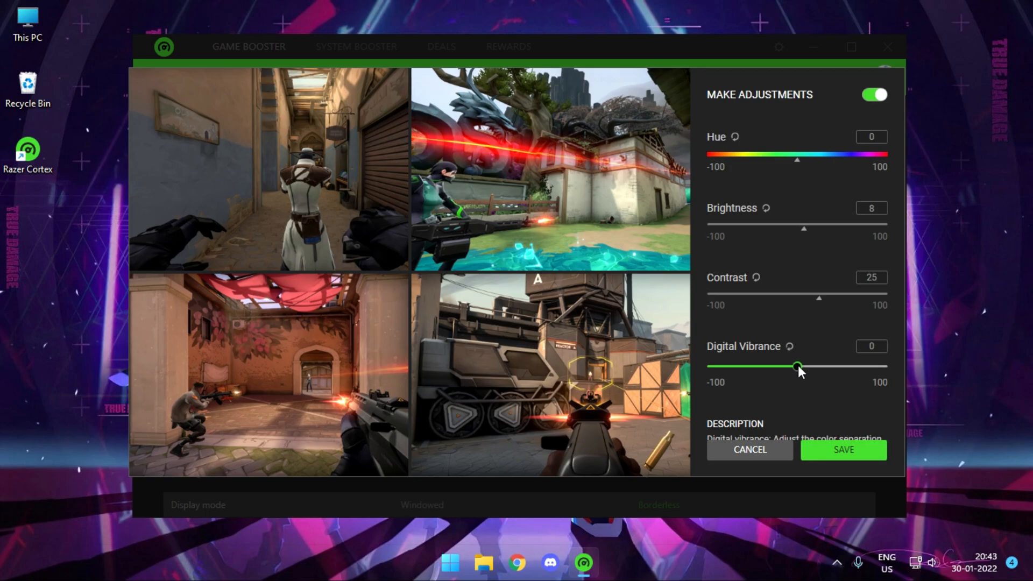
pyautogui.moveTo(796, 367); pyautogui.dragTo(873, 366)
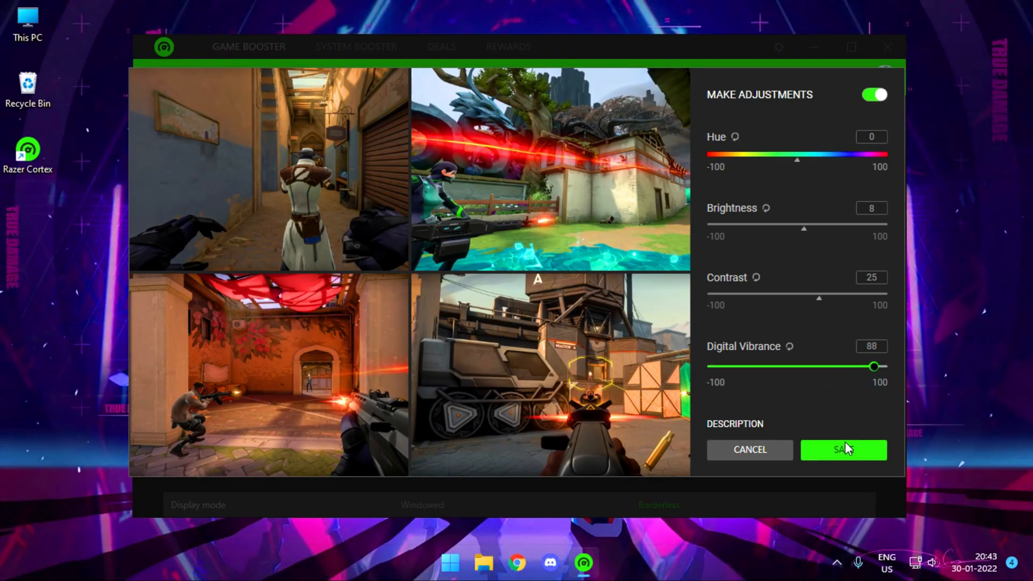
pyautogui.click(843, 450)
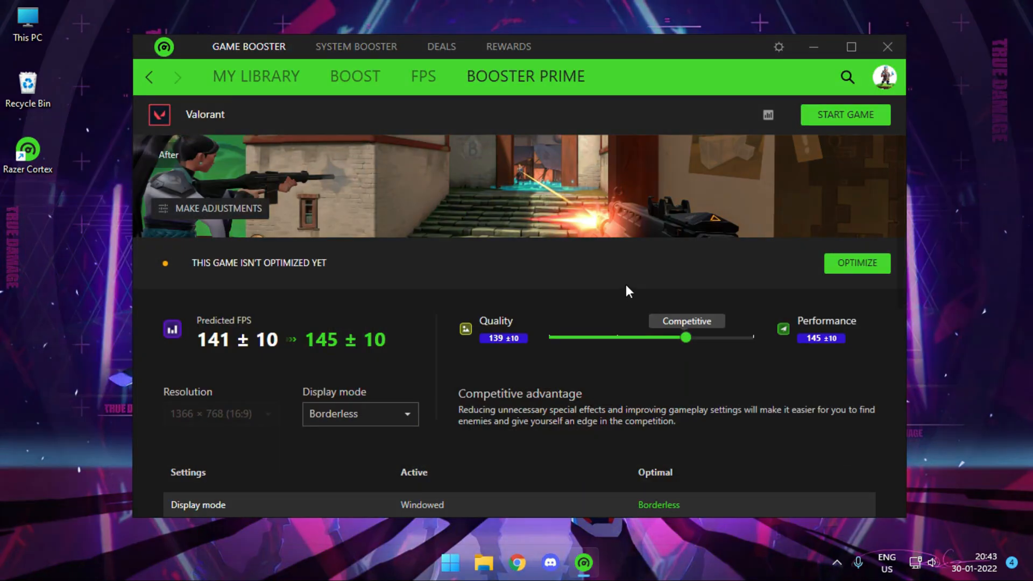
# Step: Launch Valorant with the boosted profile from the Booster Prime page
pyautogui.click(210, 209)
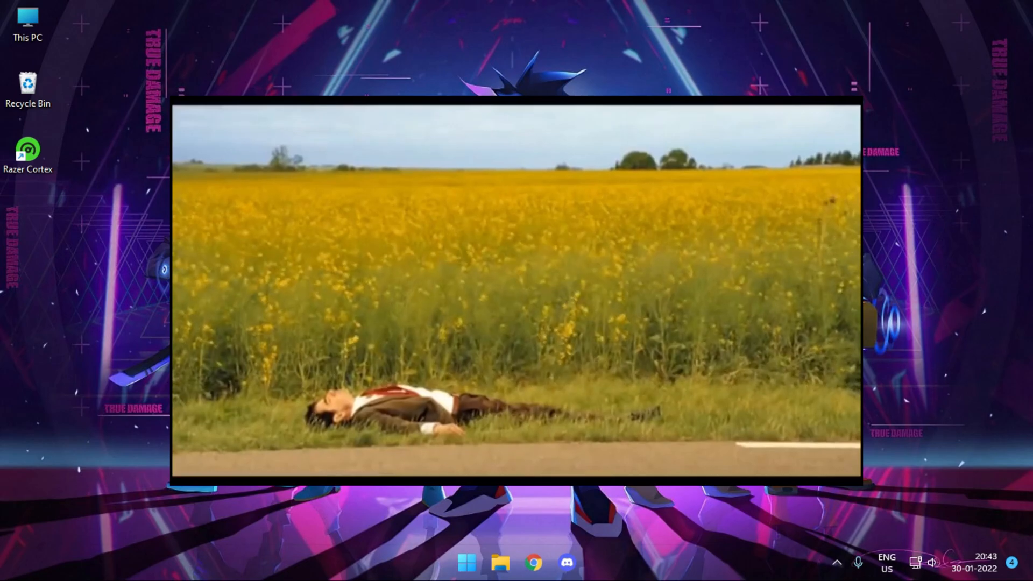
# Step: Open Valorant's PLAY lobby with Unrated mode selected
pyautogui.click(465, 575)
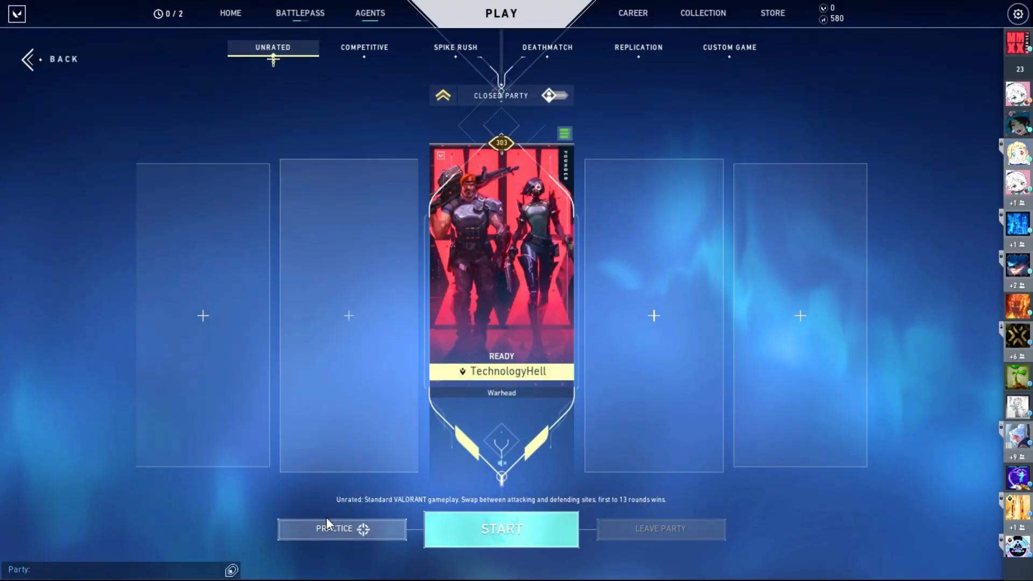
# Step: Start a practice session in Valorant
pyautogui.click(504, 528)
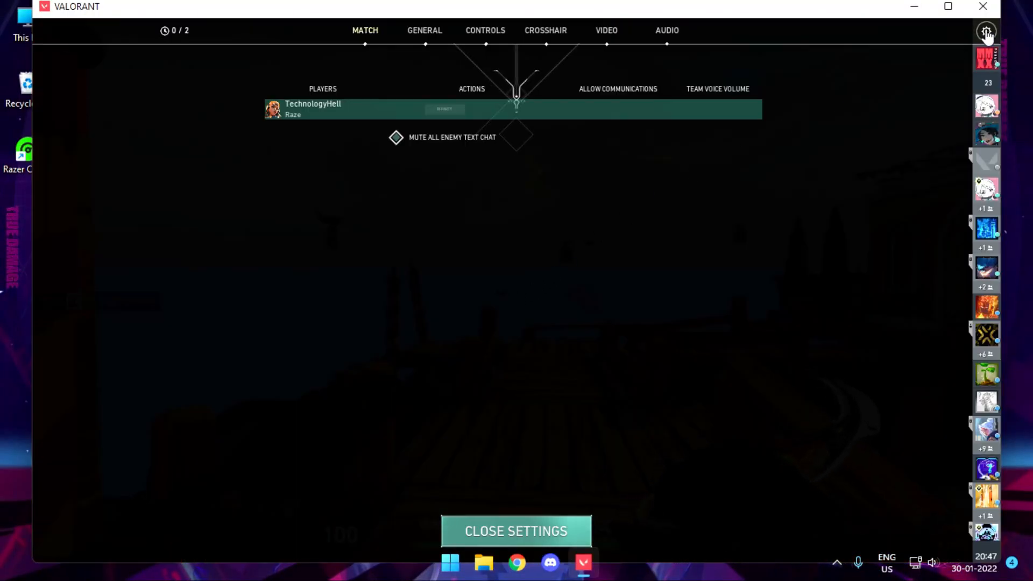
# Step: Exit Valorant to the desktop, confirming without signing out
pyautogui.click(986, 33)
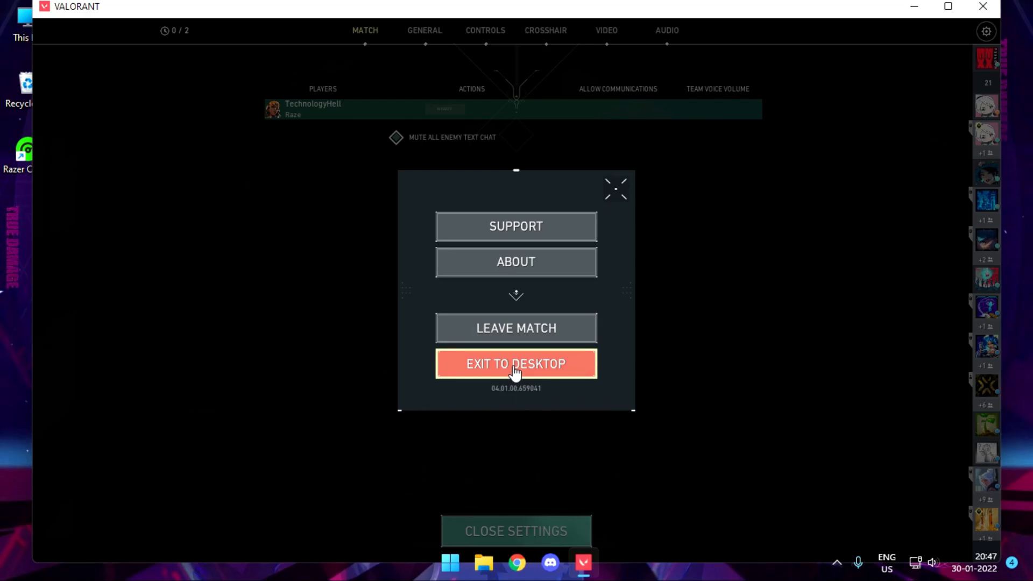
pyautogui.click(516, 363)
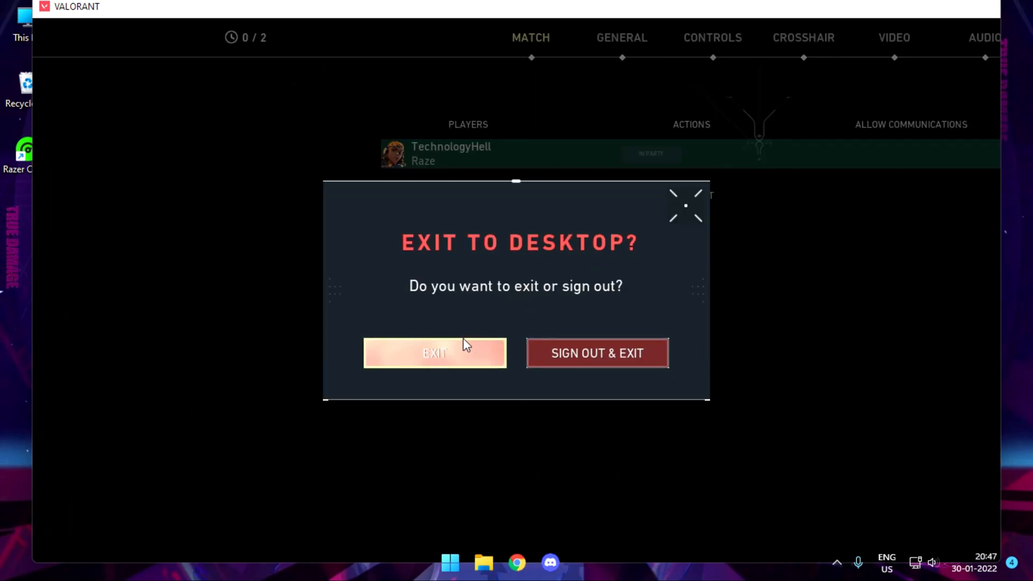
pyautogui.click(434, 353)
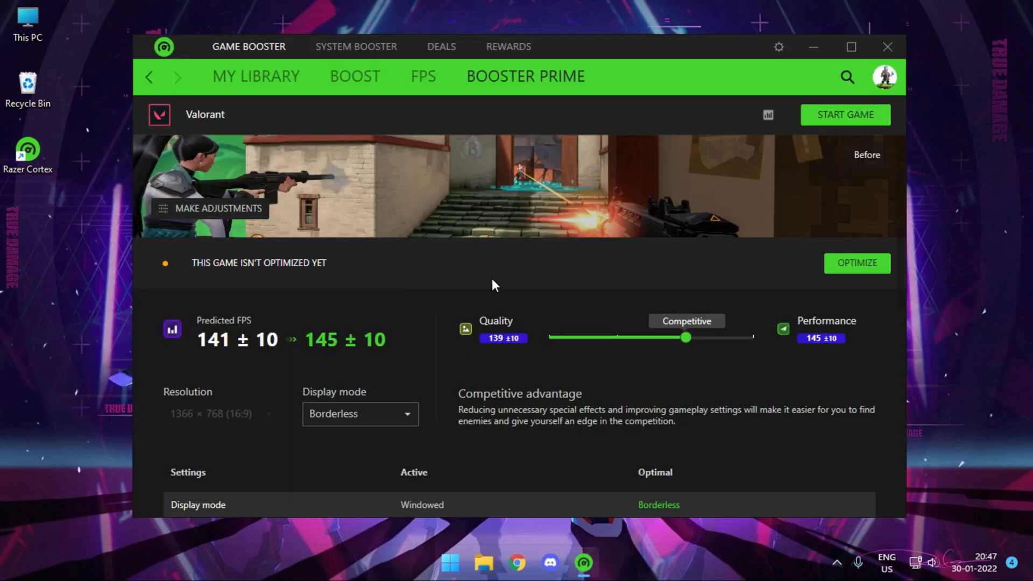
# Step: Maximize the Razer Cortex window showing Valorant's Booster Prime profile
pyautogui.click(849, 47)
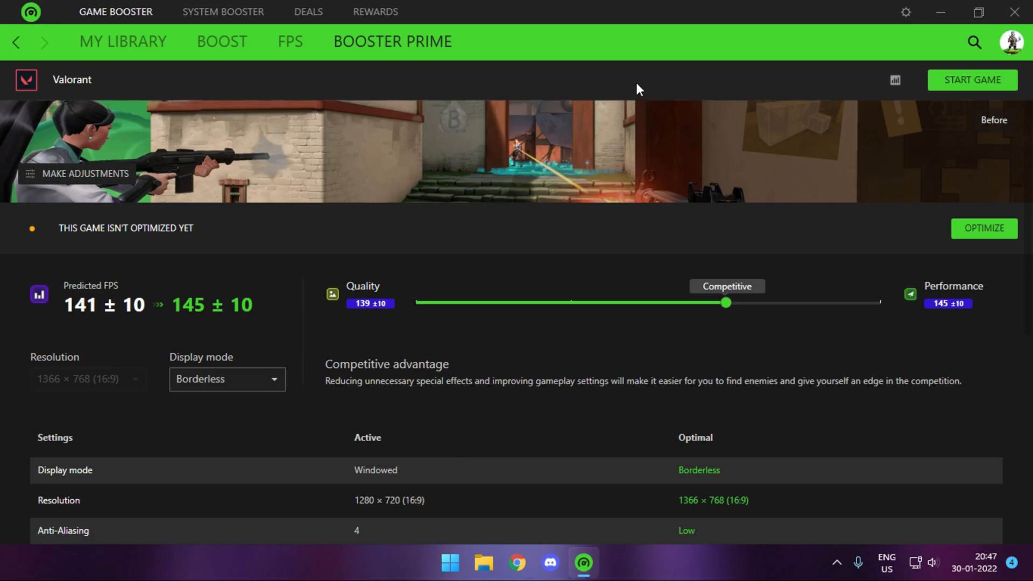
pyautogui.moveTo(740, 14)
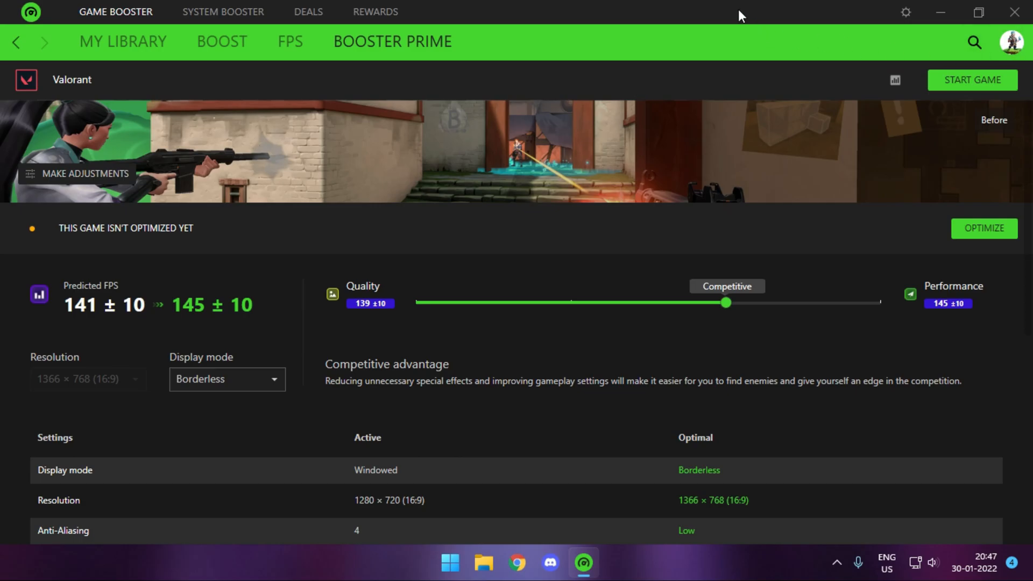
pyautogui.moveTo(1015, 12)
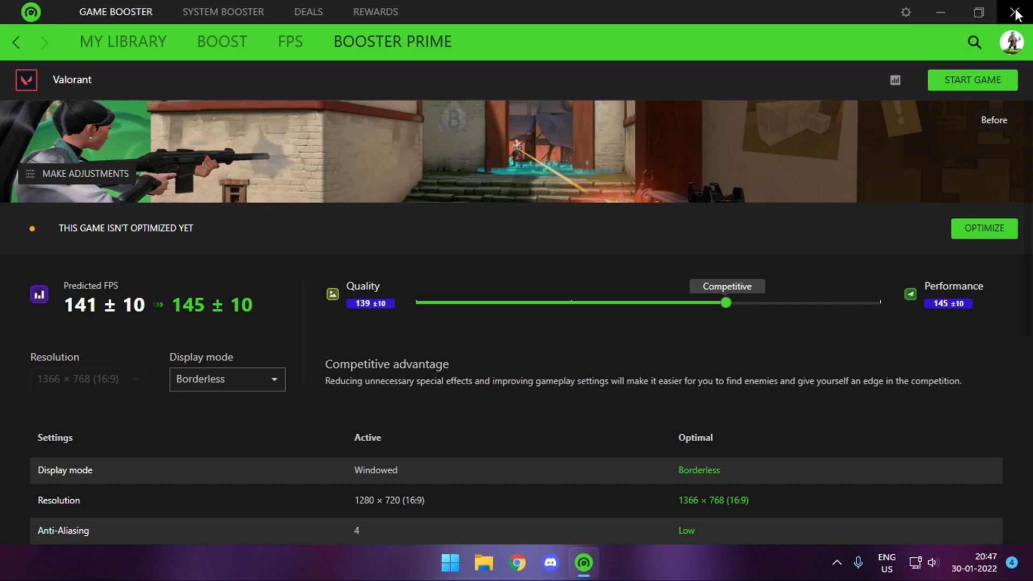
pyautogui.moveTo(612, 4)
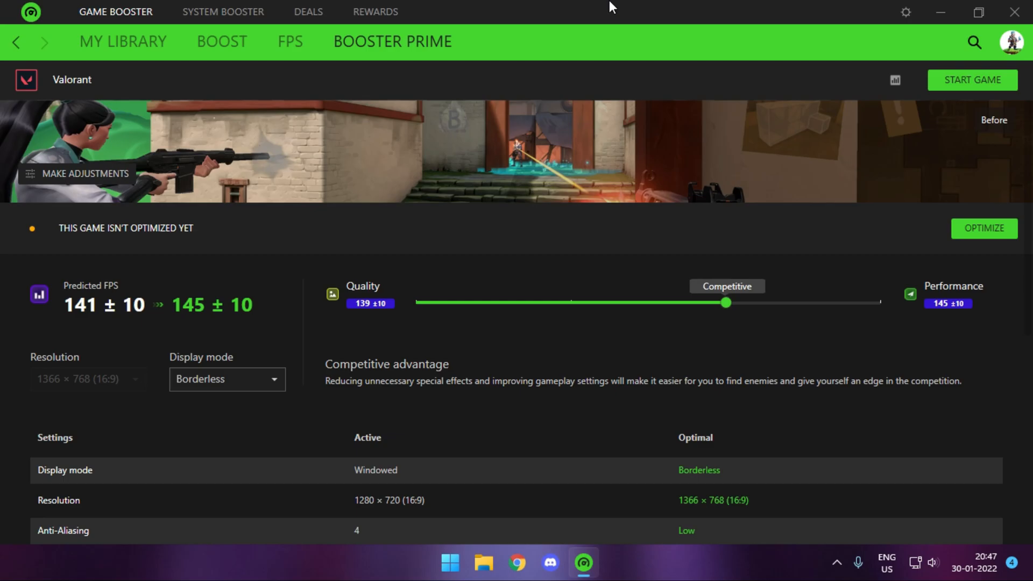
pyautogui.moveTo(563, 265)
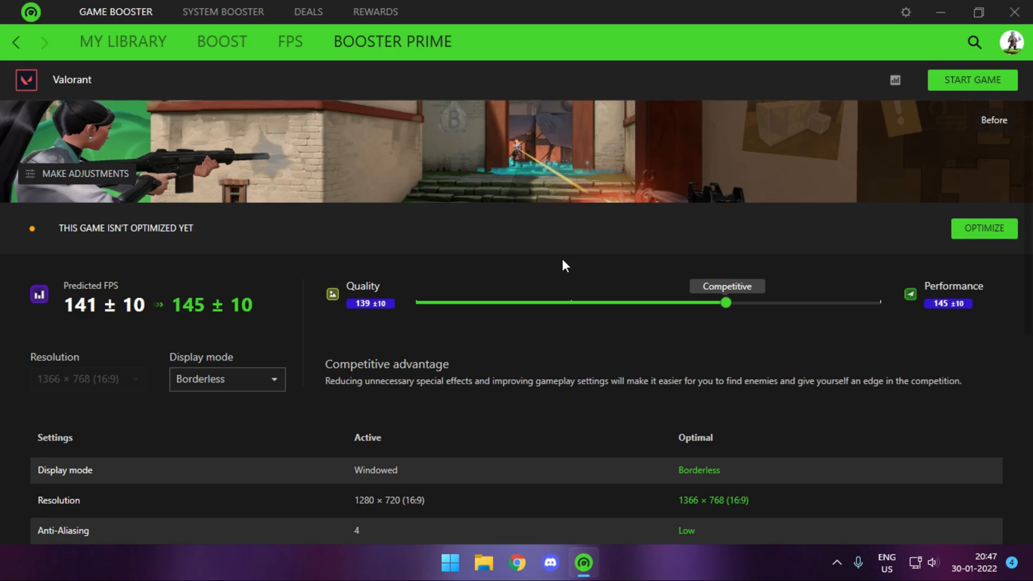
pyautogui.moveTo(568, 357)
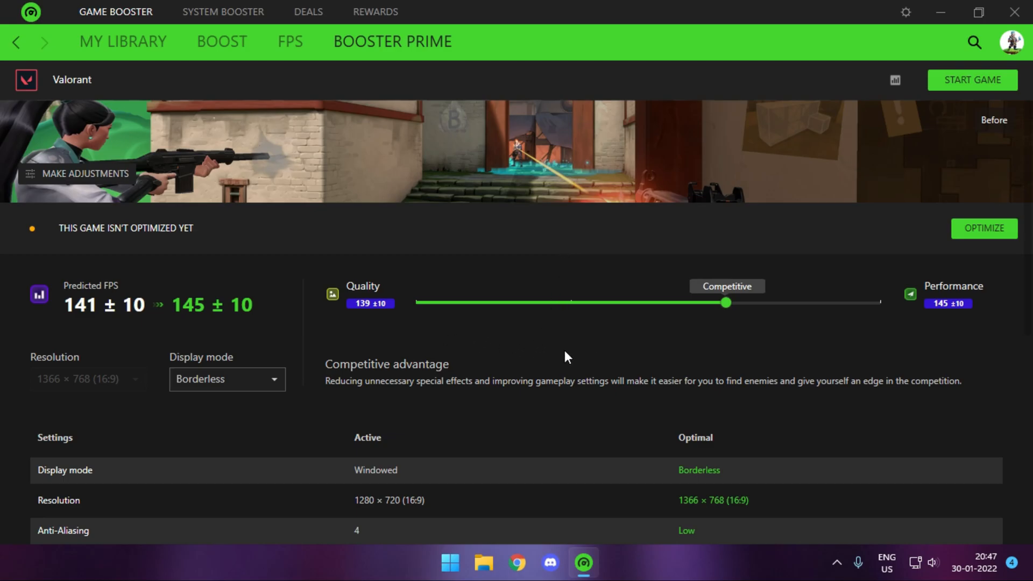
pyautogui.moveTo(562, 265)
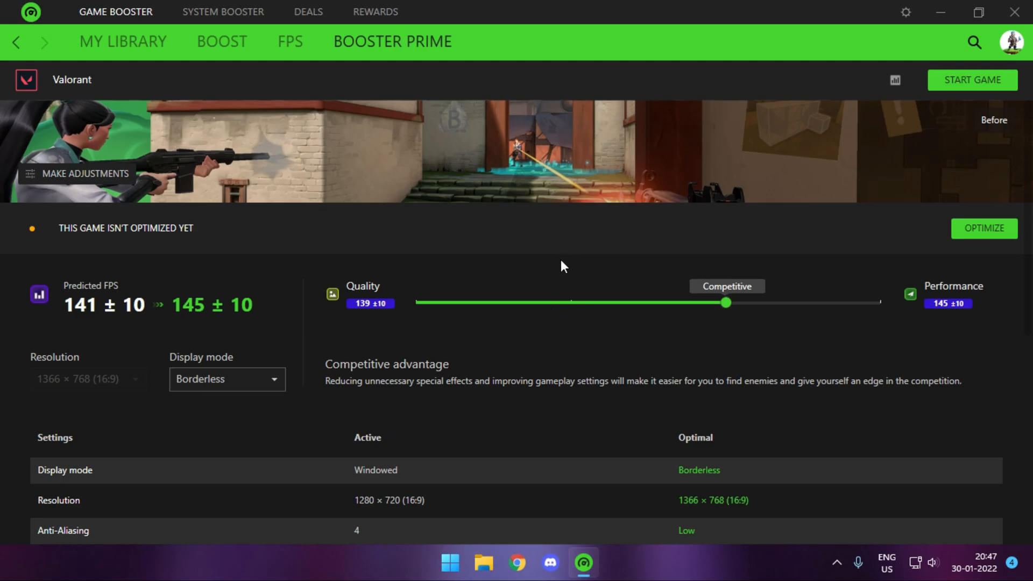
pyautogui.moveTo(558, 266)
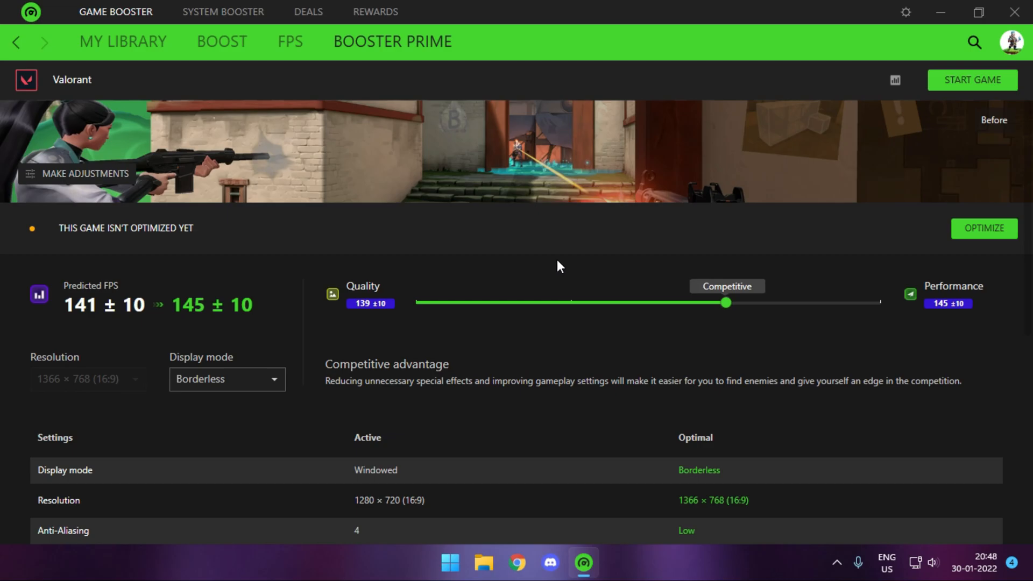